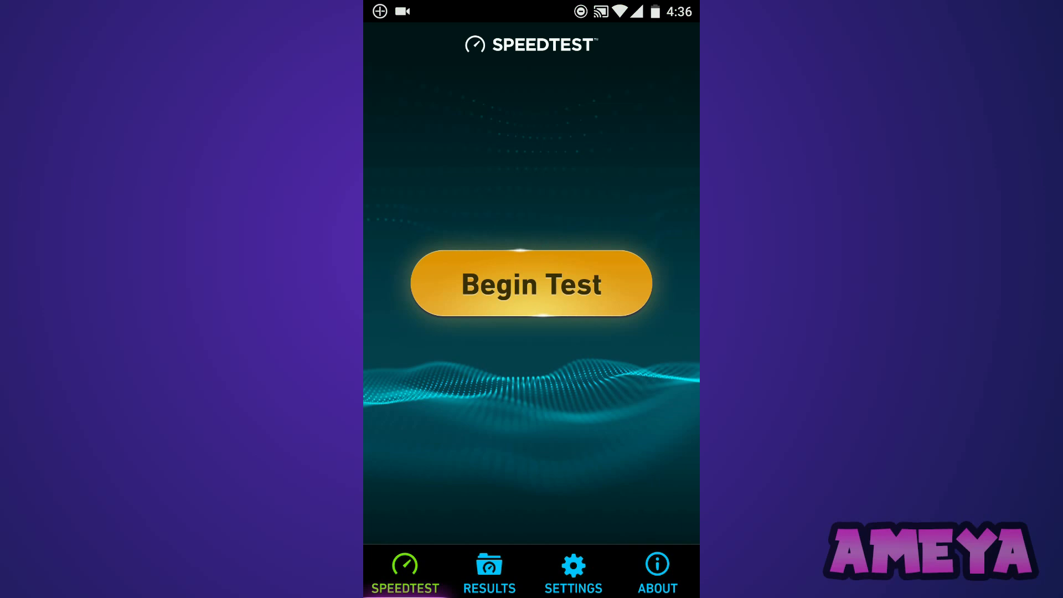
Step: Run a baseline Speedtest without VPN: 12 ms ping, 1.00 Mbps download, 0.35 Mbps upload
{"action": "left_click", "coordinate": [530, 283]}
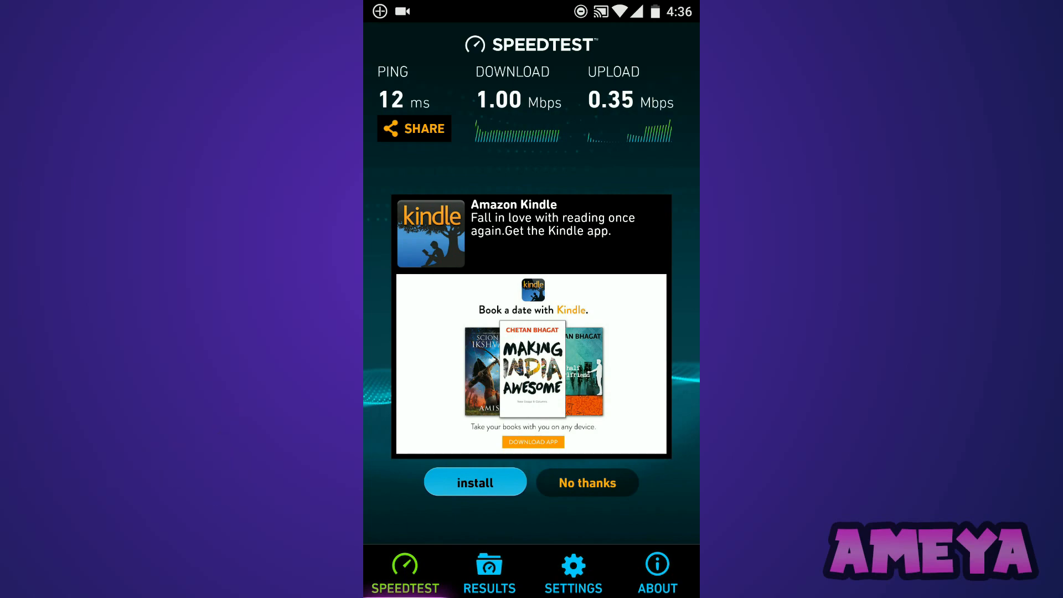
Step: Return to the home screen and launch Neumob, showing its not-connected dashboard
{"action": "left_click", "coordinate": [490, 571]}
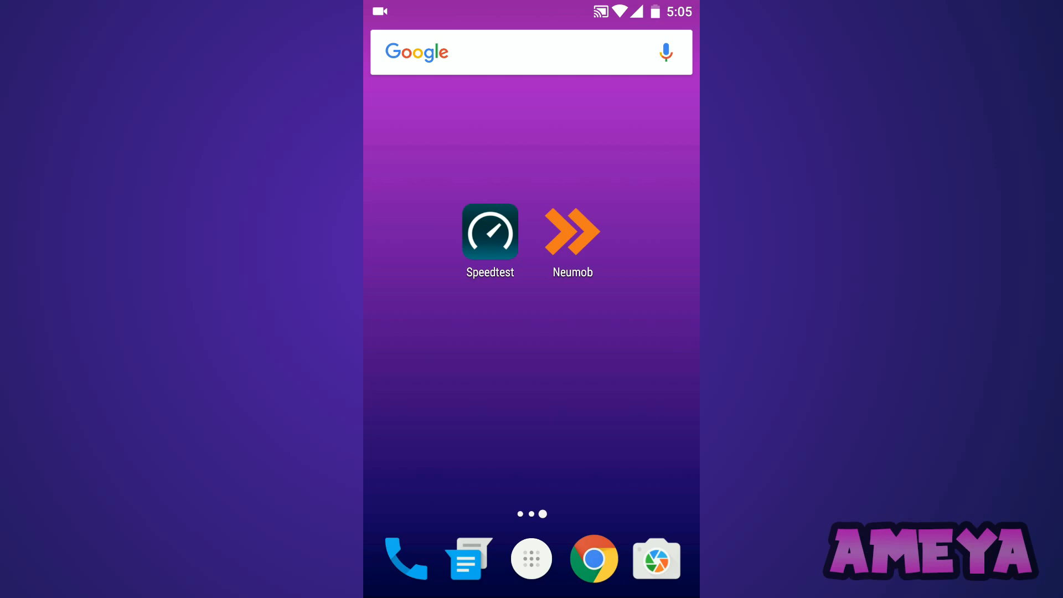
{"action": "left_click", "coordinate": [571, 231]}
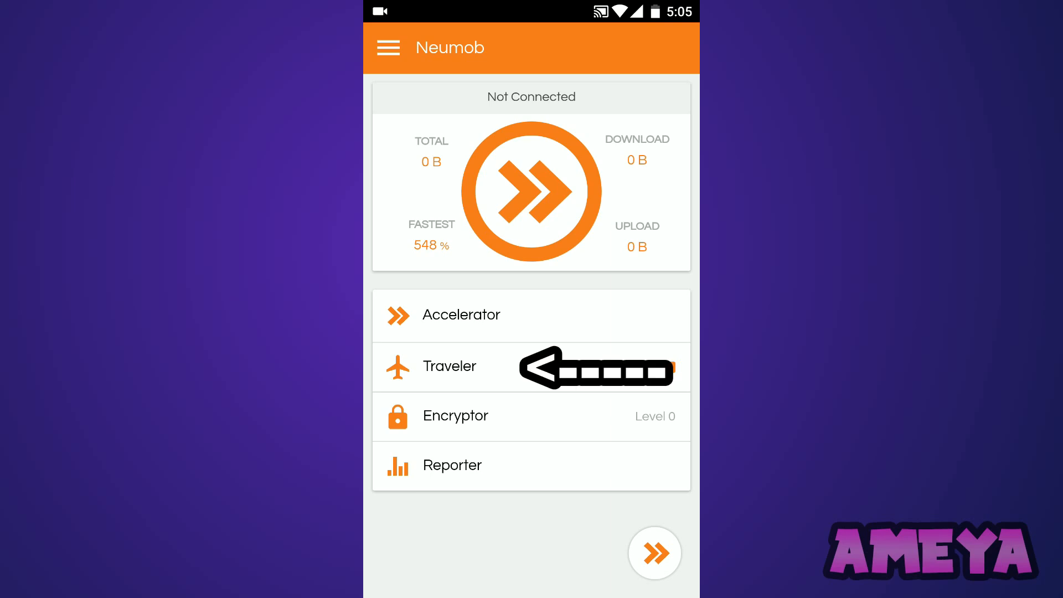
{"action": "left_click", "coordinate": [447, 366]}
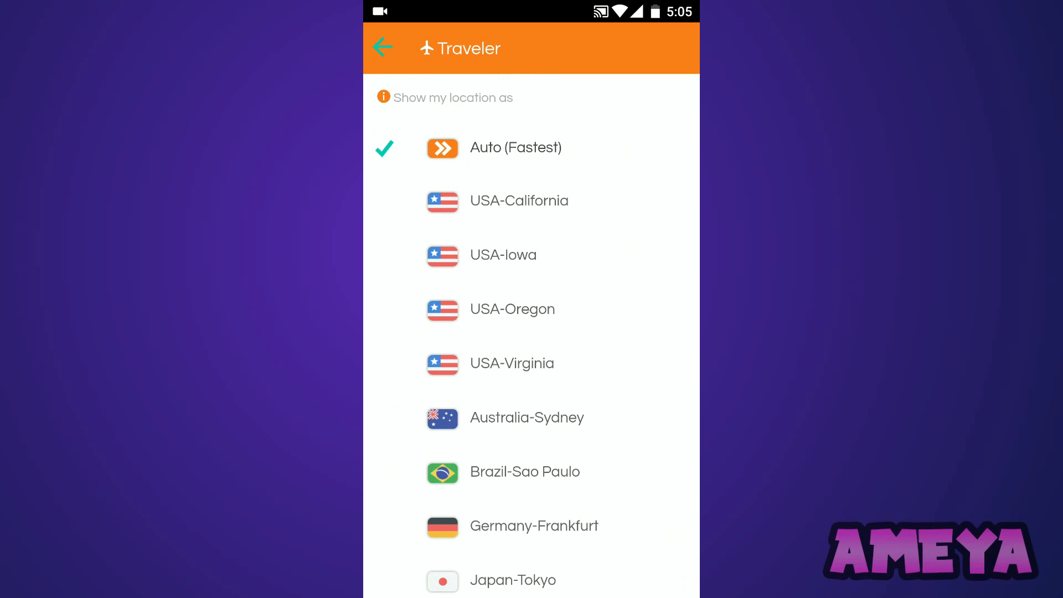
{"action": "left_click", "coordinate": [515, 147]}
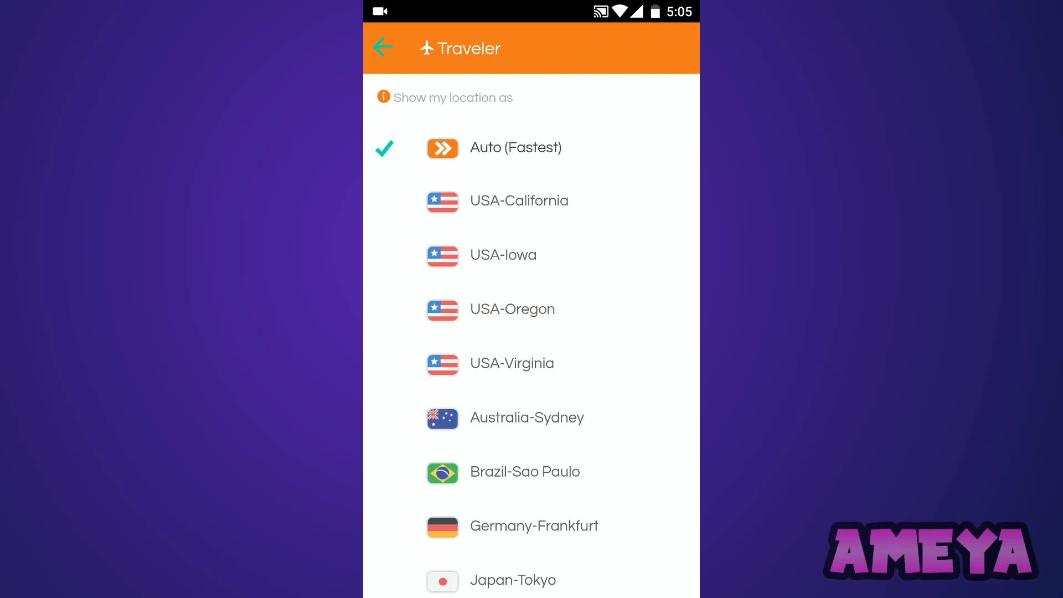
{"action": "left_click", "coordinate": [382, 47]}
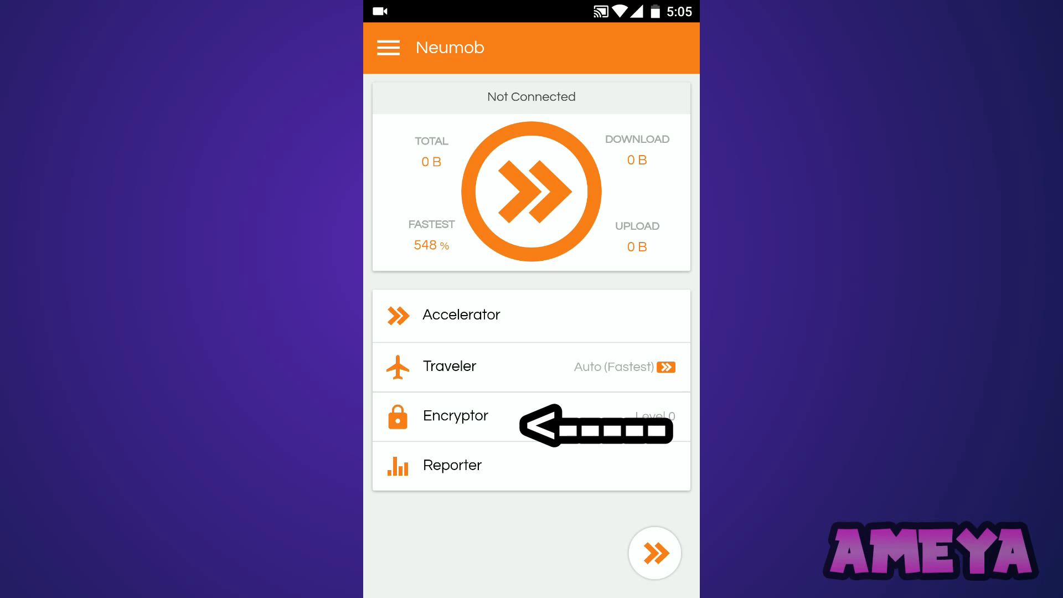
{"action": "left_click", "coordinate": [454, 415]}
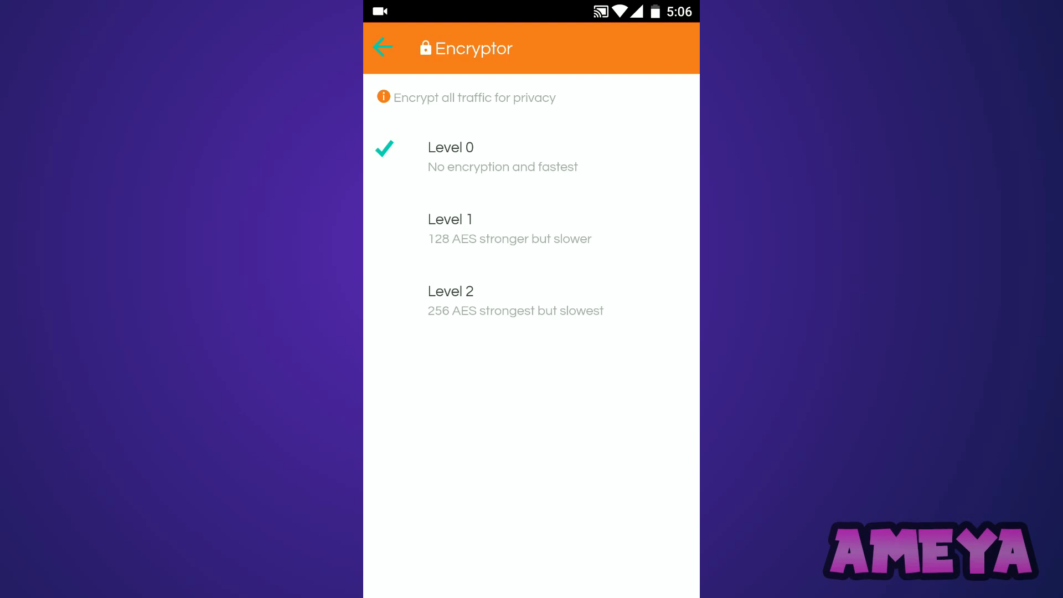
{"action": "left_click", "coordinate": [383, 48]}
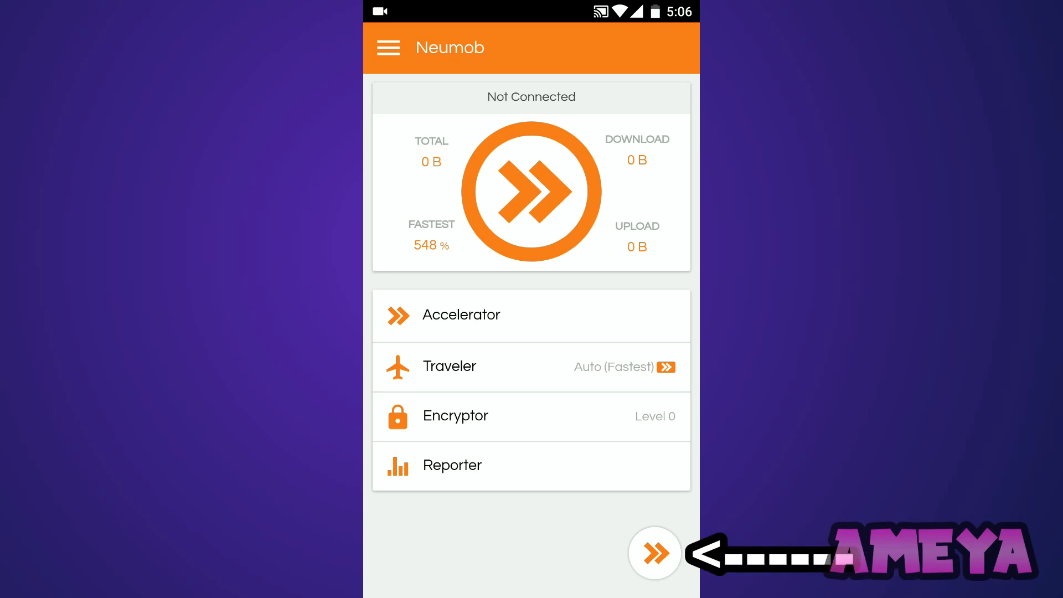
Step: Connect the Neumob VPN accelerator via its floating button
{"action": "left_click", "coordinate": [653, 552]}
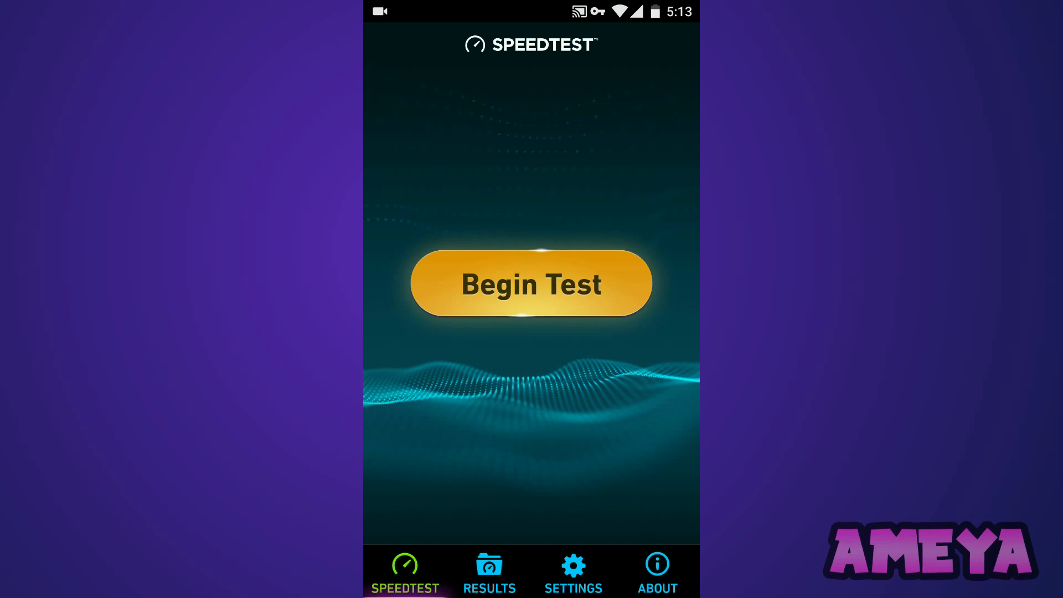
Step: Retest with VPN on, reaching 70 ms ping, 8.88 Mbps download, 0.24 Mbps upload, then view recent apps
{"action": "left_click", "coordinate": [530, 283]}
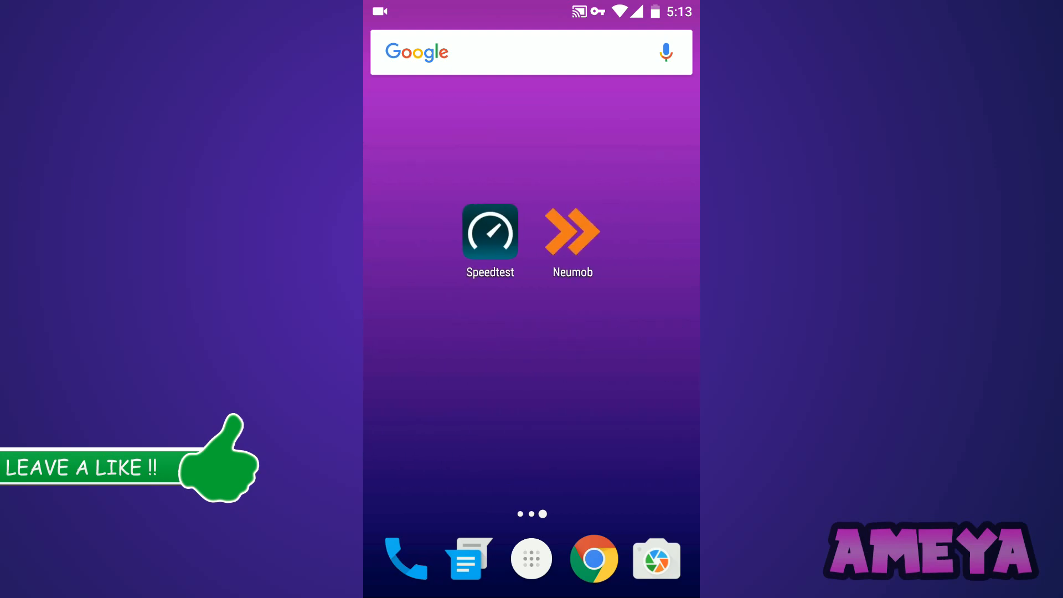
{"action": "left_click", "coordinate": [490, 232]}
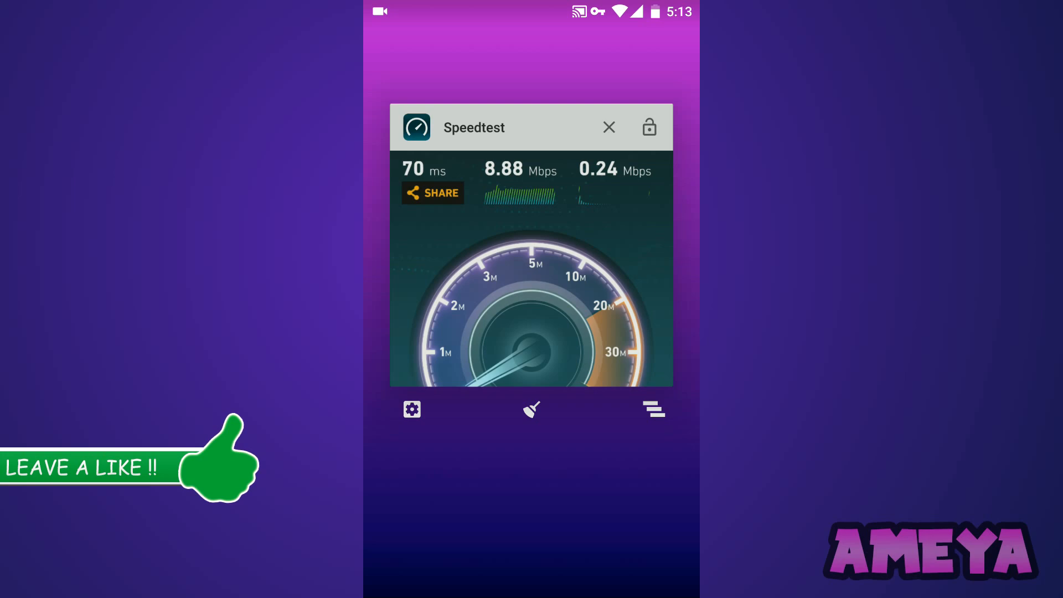